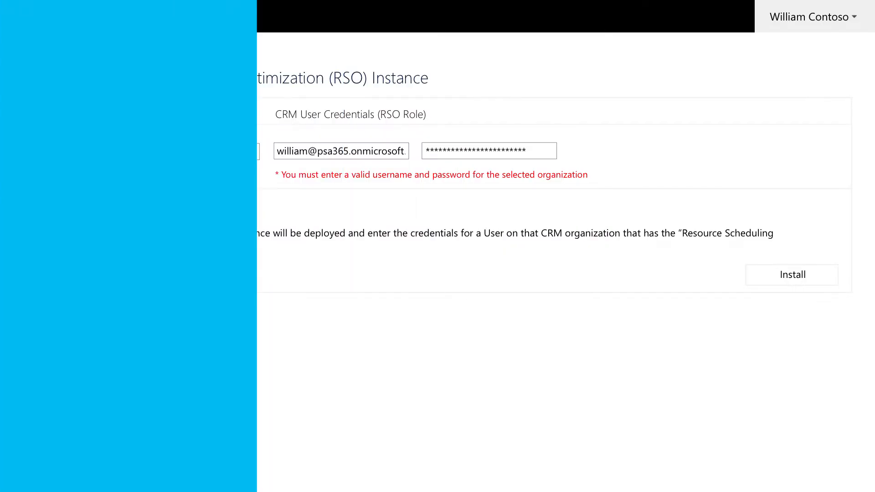
Install the RSO instance for Contoso Bellevue and confirm the installation
left_click(791, 274)
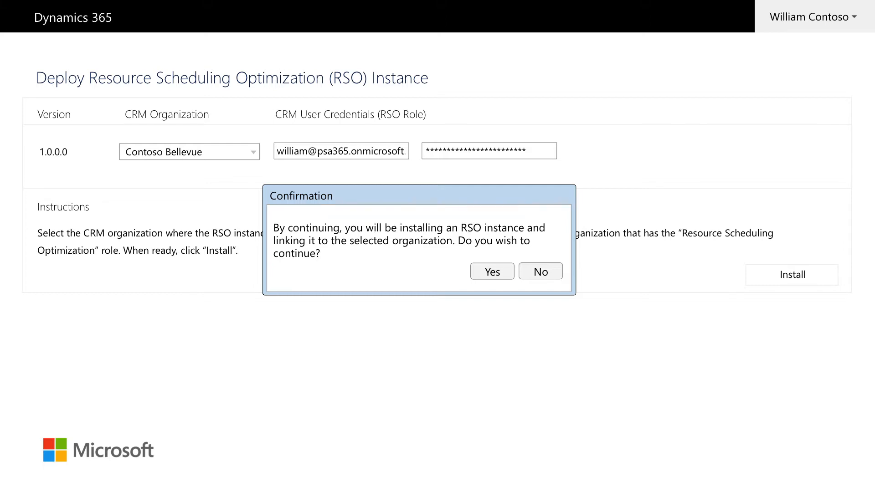
left_click(491, 271)
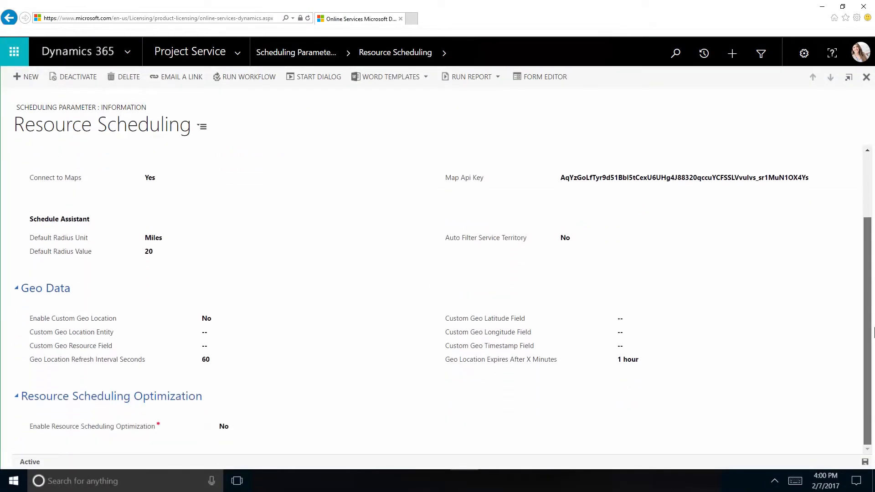
Turn Enable Resource Scheduling Optimization to Yes and accept the data-sharing consent
left_click(229, 426)
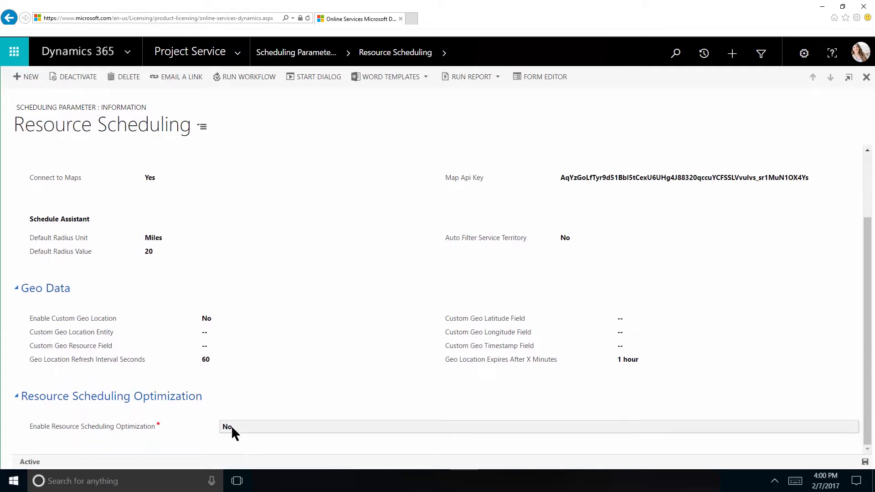
left_click(227, 427)
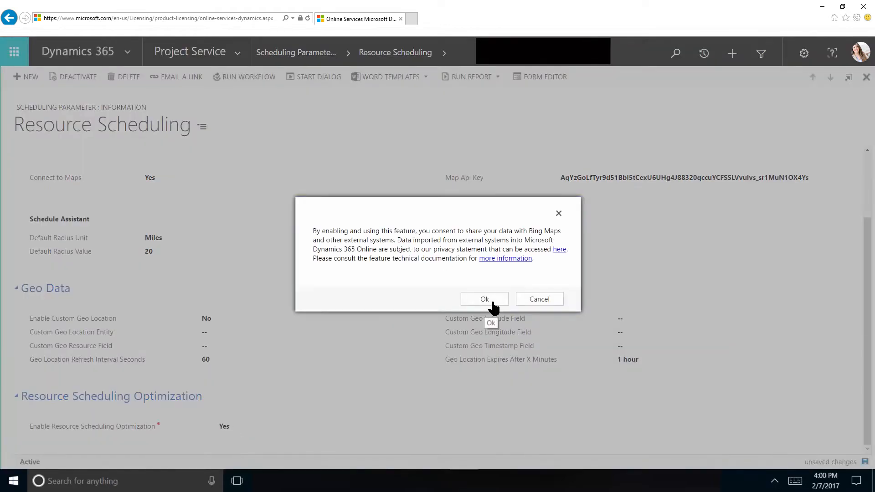
left_click(484, 298)
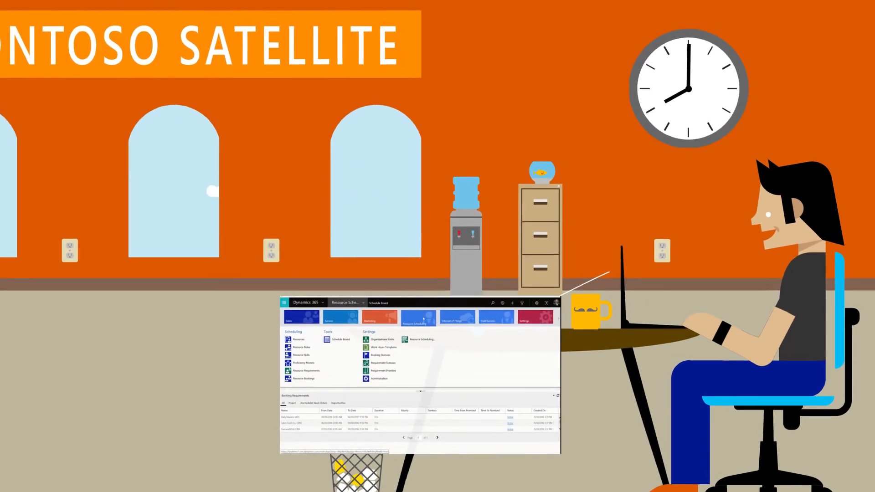
left_click(338, 340)
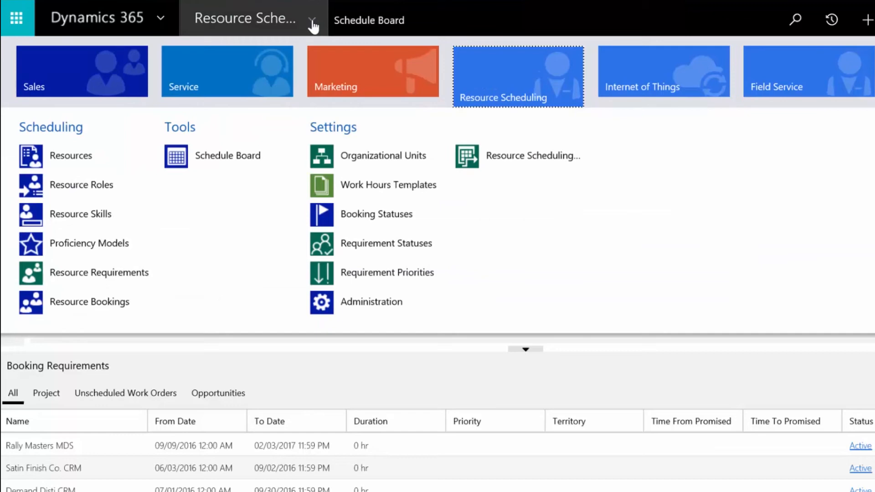
mouse_move(522, 157)
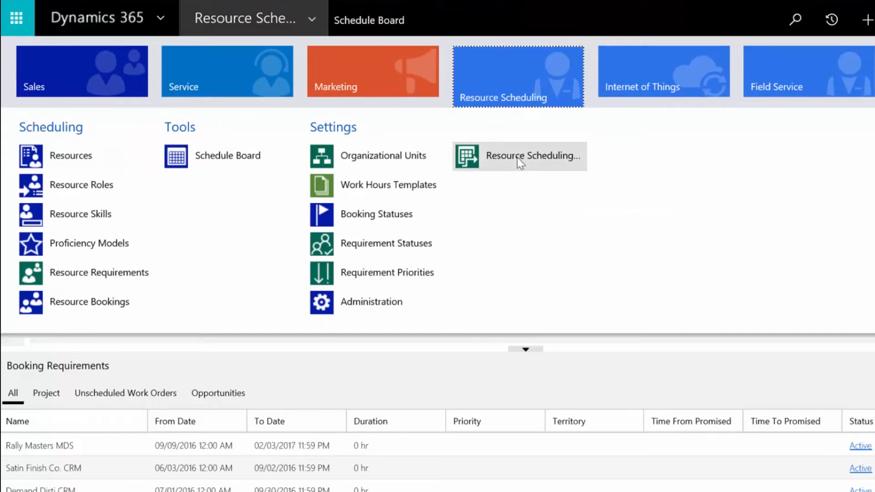
Go to Resource Scheduling Optimization under Resource Scheduling settings
left_click(530, 156)
type("Weekly Schedule")
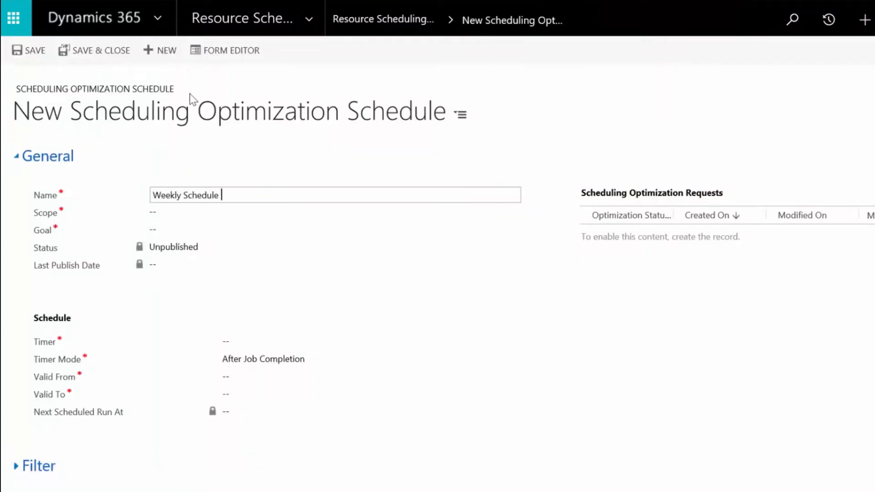
Name the schedule 'Weekly Schedule for Dave's Crew' and browse more scope records
type("for Dave's Crew")
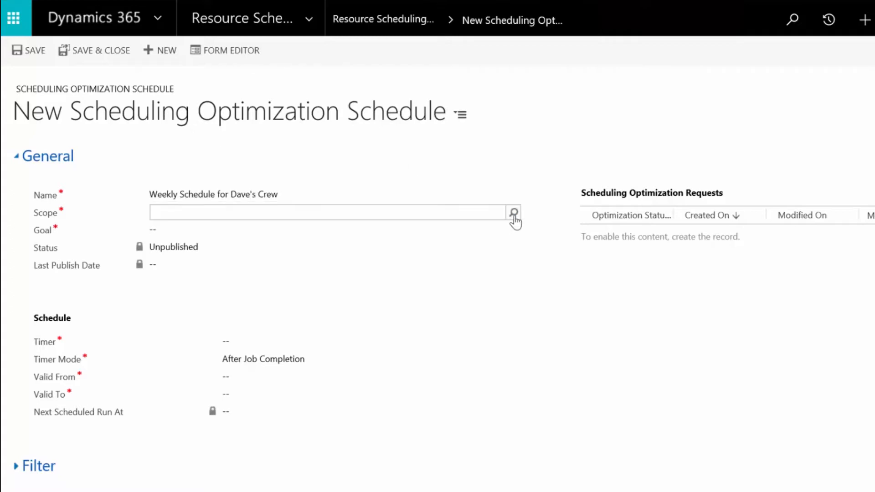
left_click(513, 212)
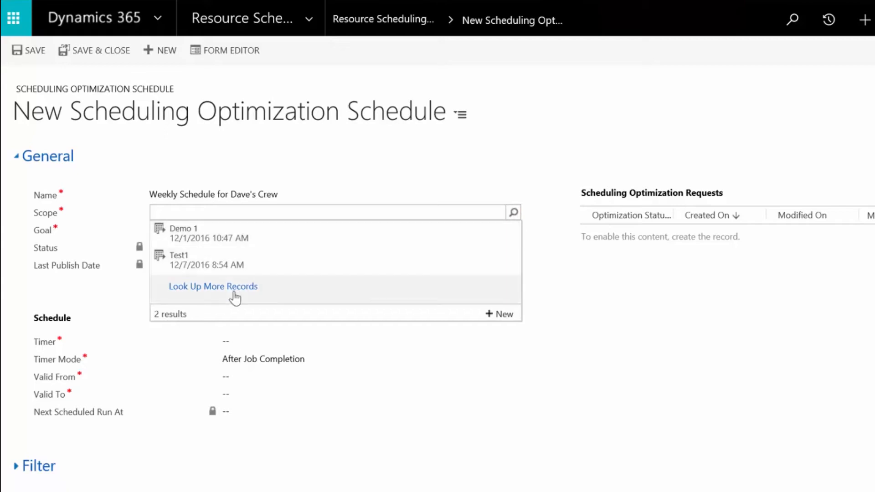
left_click(213, 286)
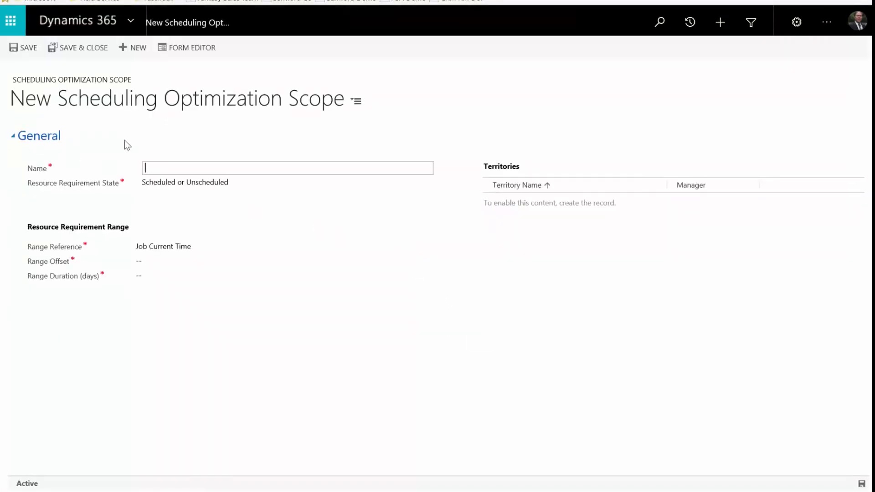
mouse_move(151, 150)
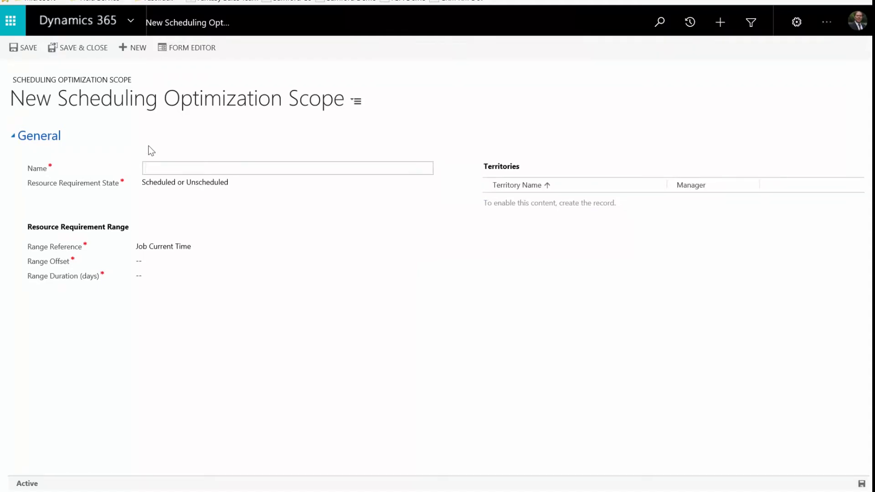
Name the new scope 'Optimize 2 Days in Advance, not current day' and set its range reference
left_click(286, 168)
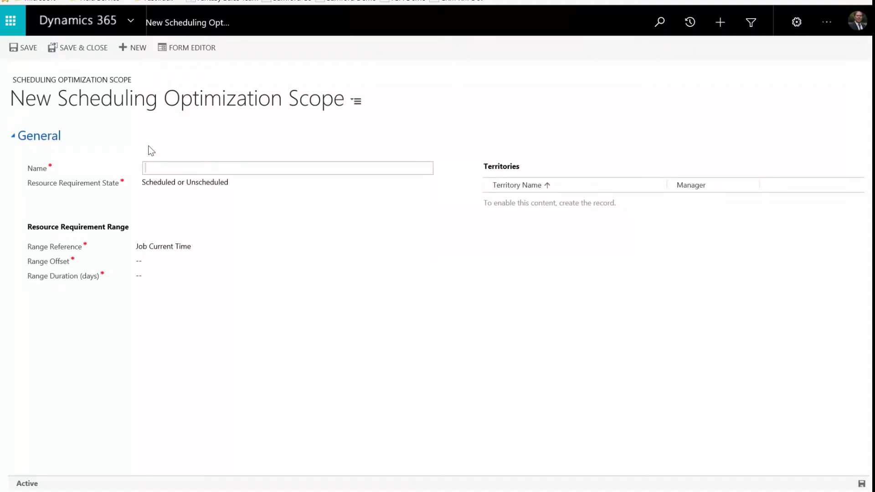
type("Optimize")
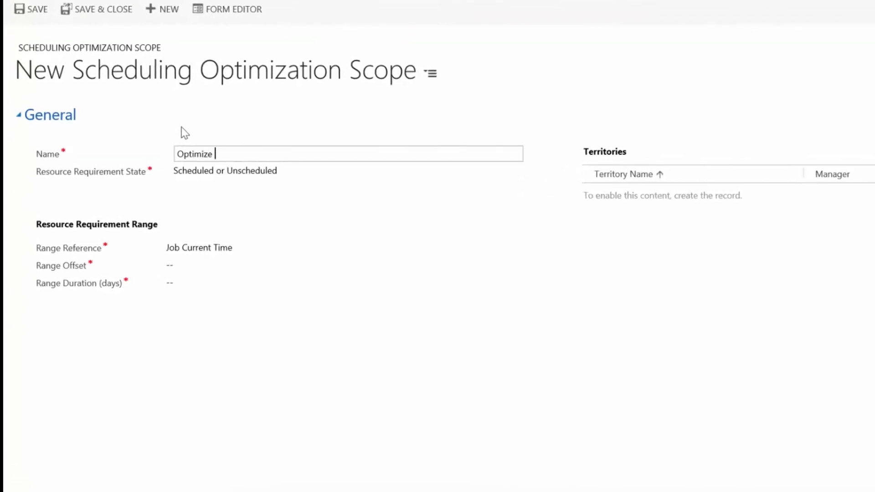
type("2 Days in Advance, not current")
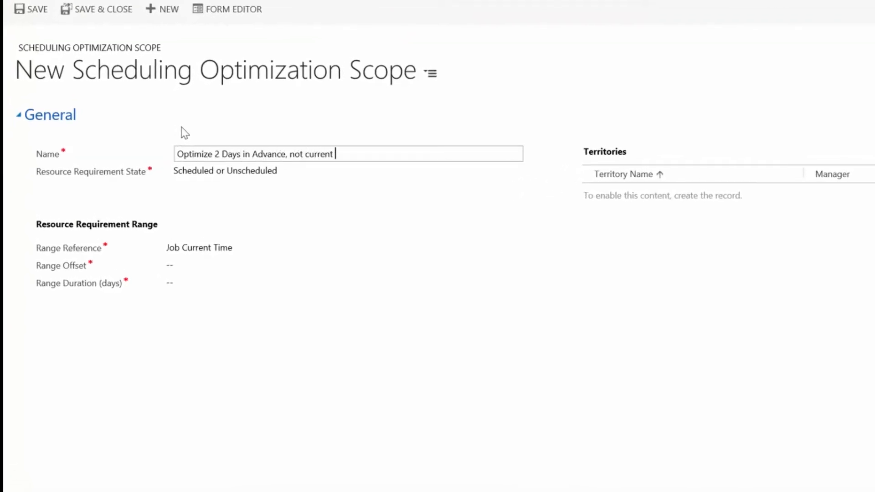
type("day")
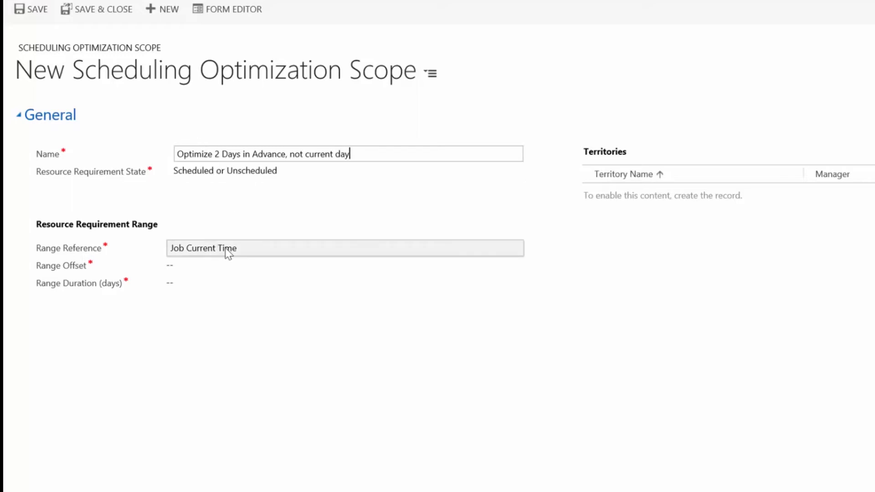
left_click(510, 265)
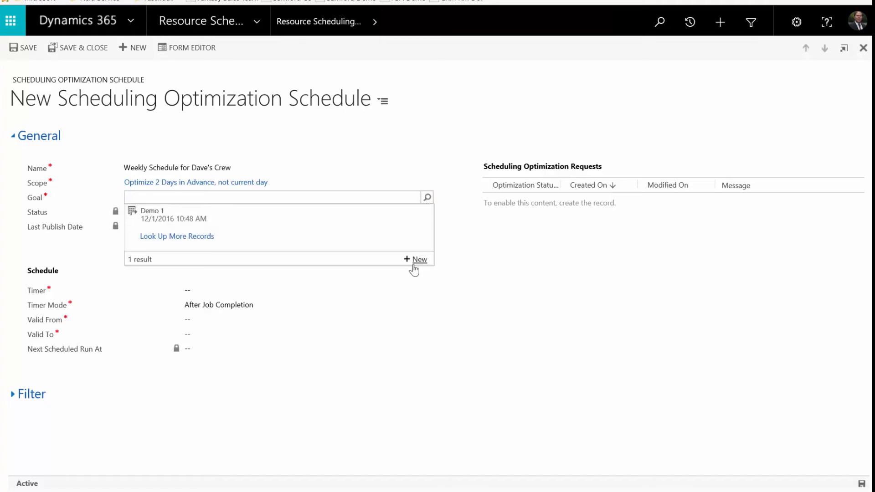
Create a new optimization goal named 'Goal #1' from the Goal lookup
left_click(415, 259)
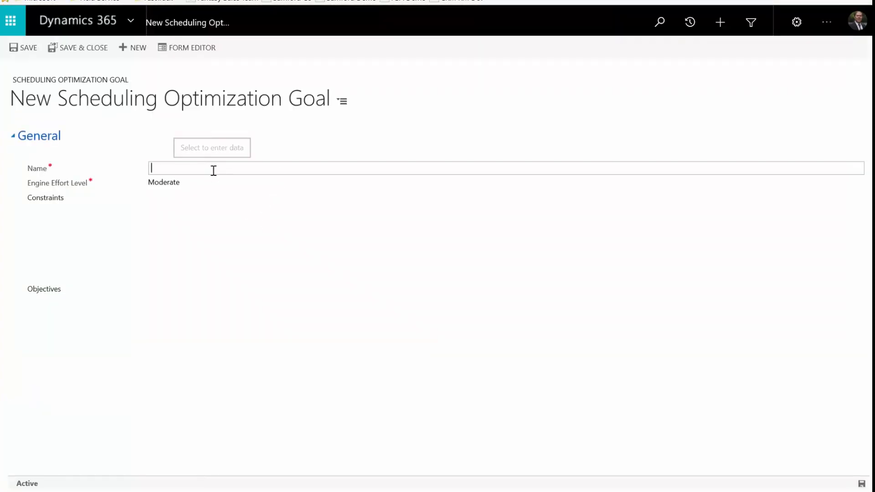
type("Goal #1")
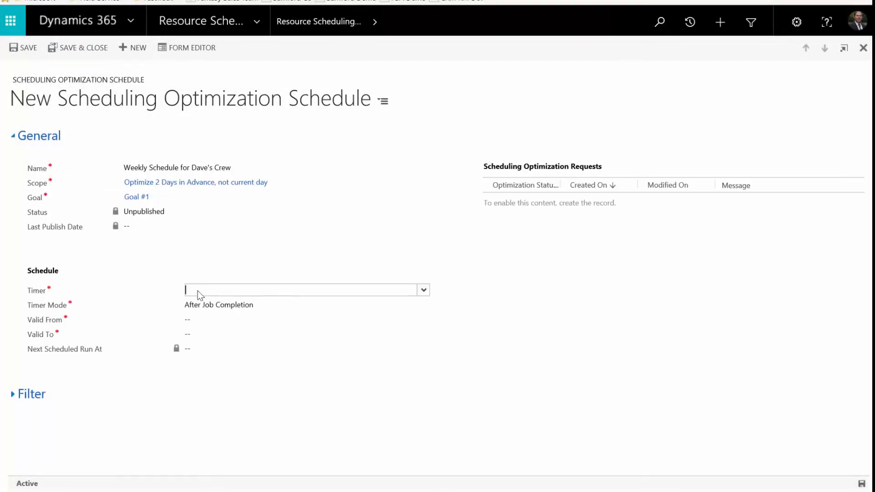
Set a 23.98-hour timer and validity from 1/15/2017 to 6/30/2017, 8:00 AM
left_click(423, 290)
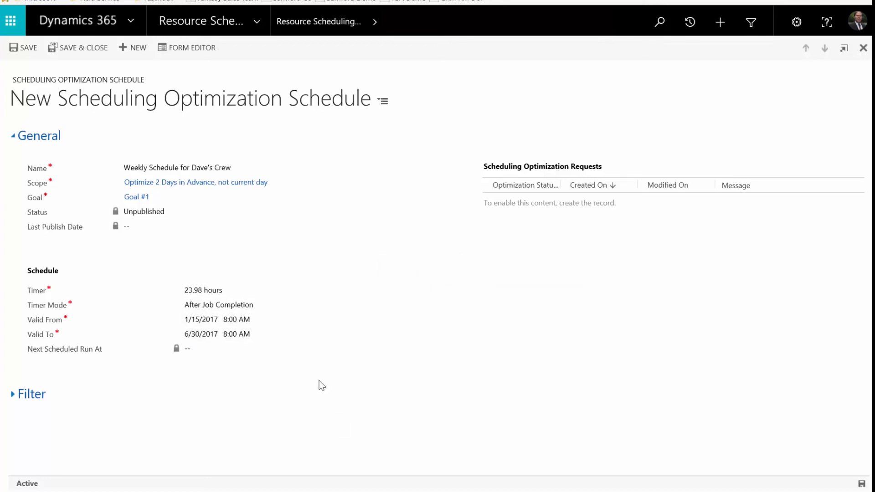
mouse_move(243, 371)
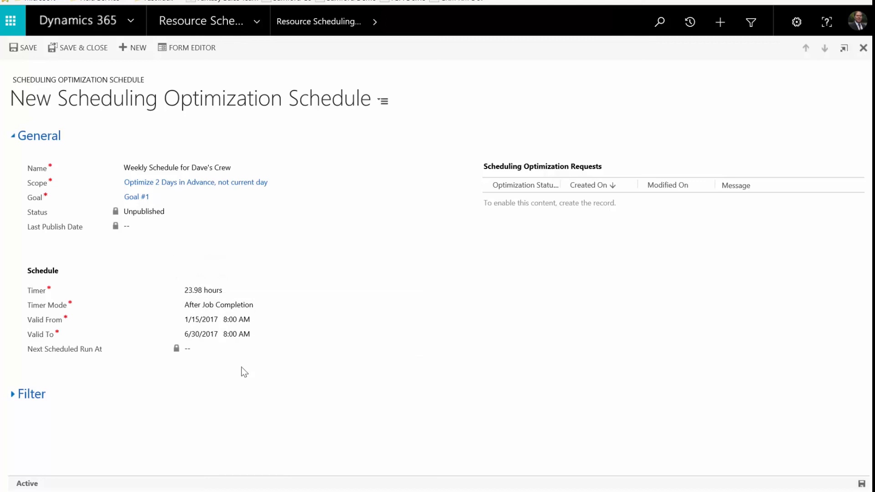
left_click(219, 305)
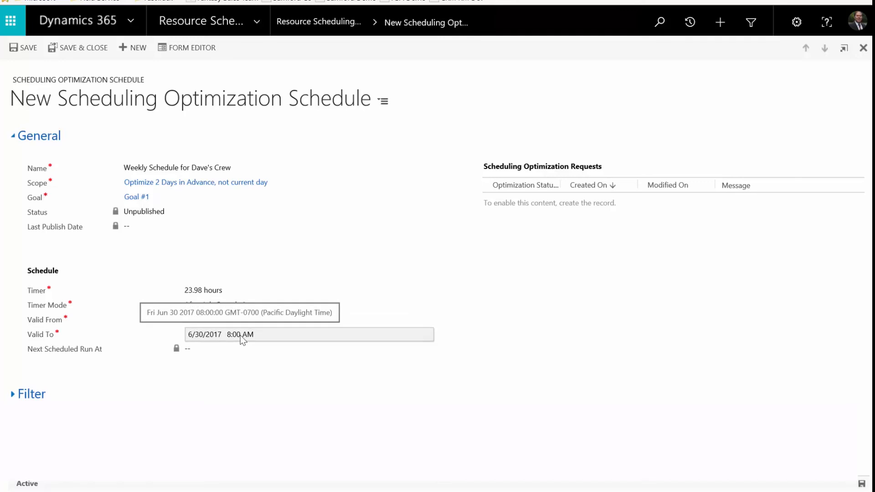
left_click(31, 393)
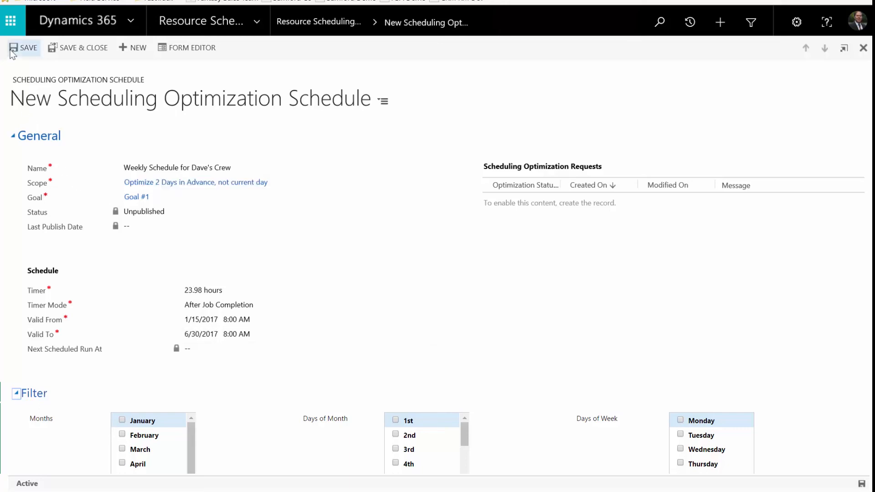
Save the 'Weekly Schedule for Dave's Crew' schedule
left_click(23, 47)
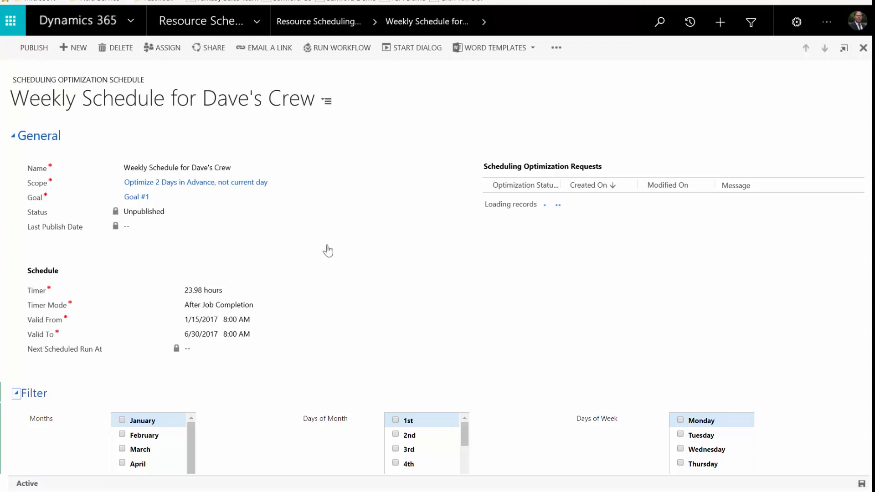